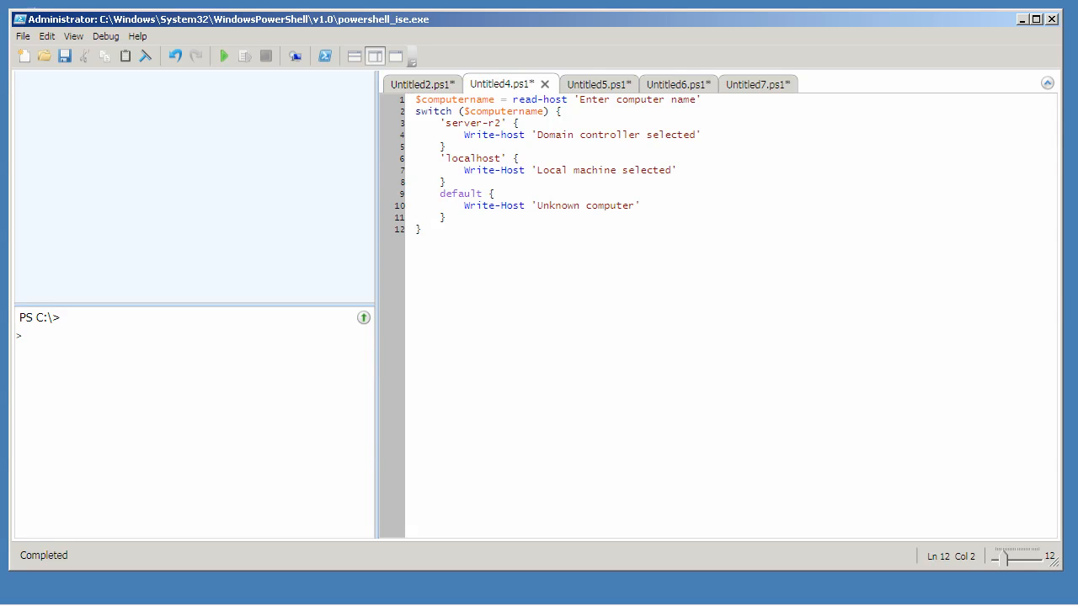
Highlight the $computername variable, its read-host prompt, and the switch's evaluated variable.
double_click(486, 111)
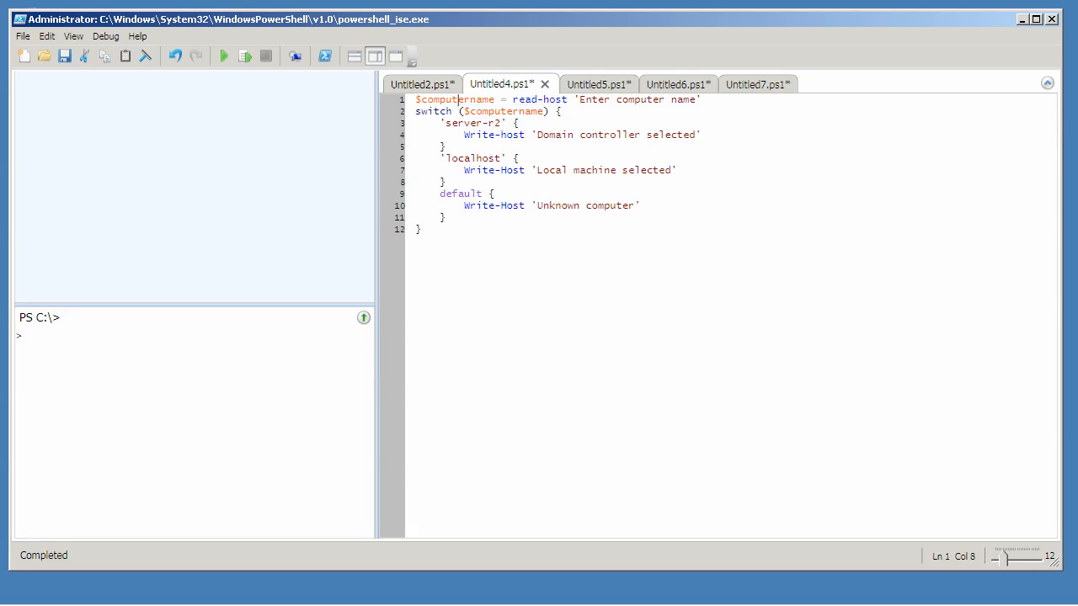
drag(514, 99, 682, 100)
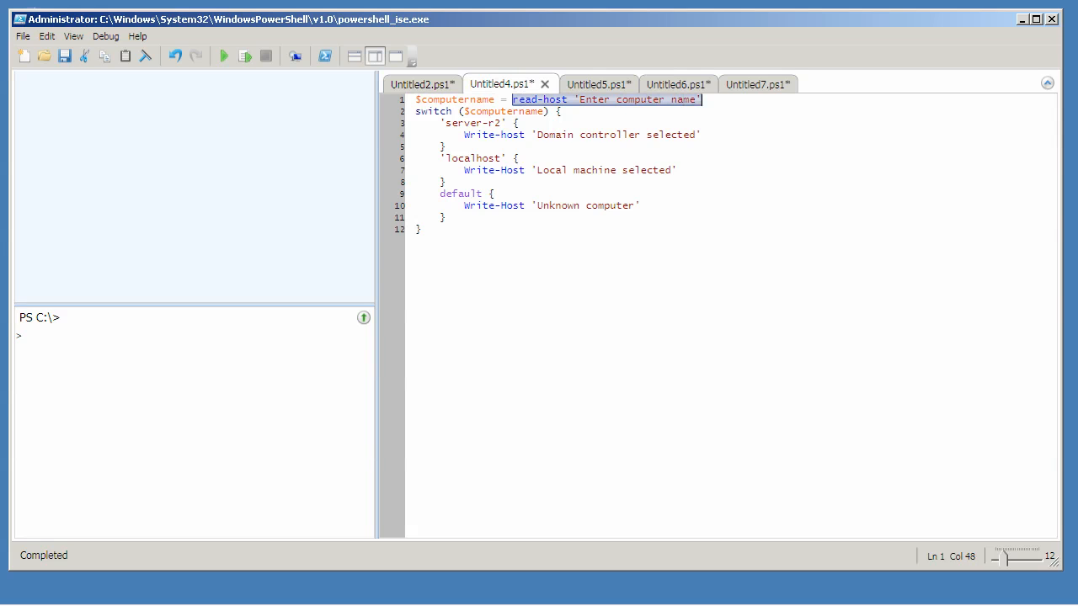
double_click(505, 111)
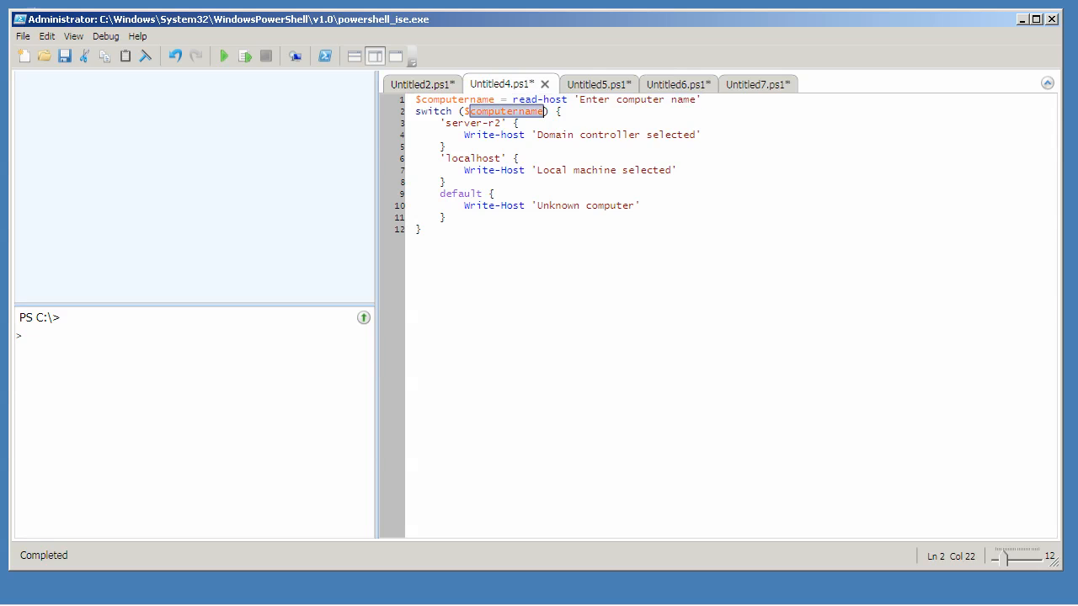
double_click(473, 123)
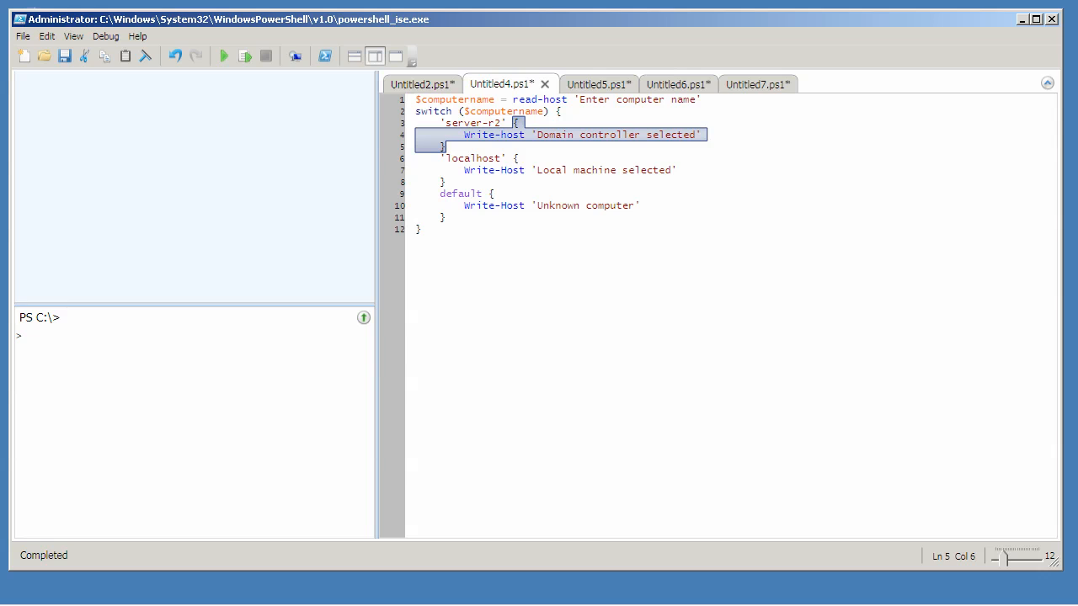
Walk through the server-r2, localhost and default conditions of the basic switch.
double_click(505, 111)
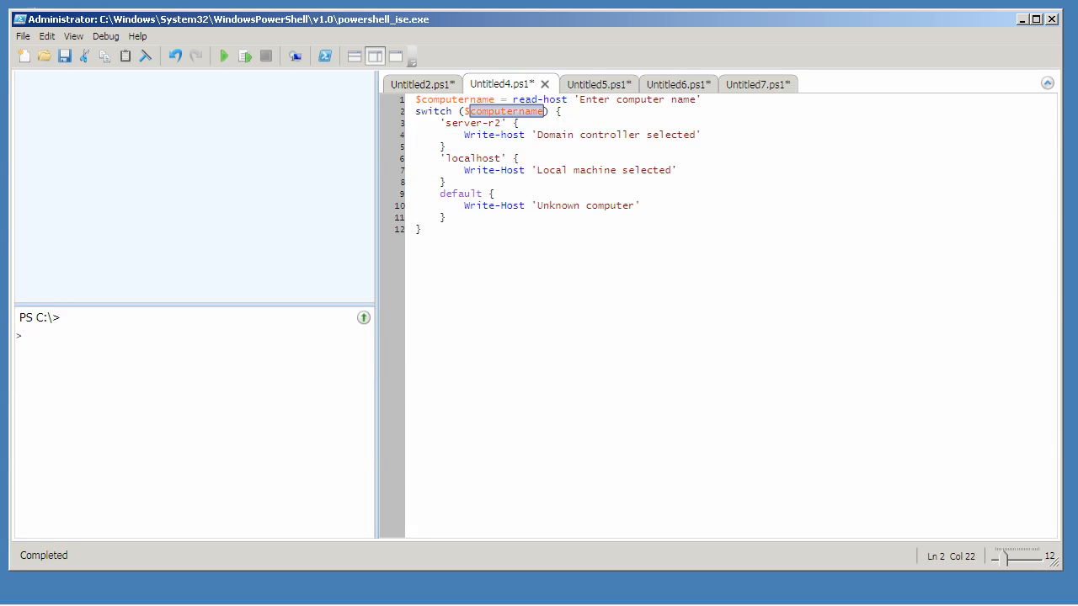
double_click(472, 123)
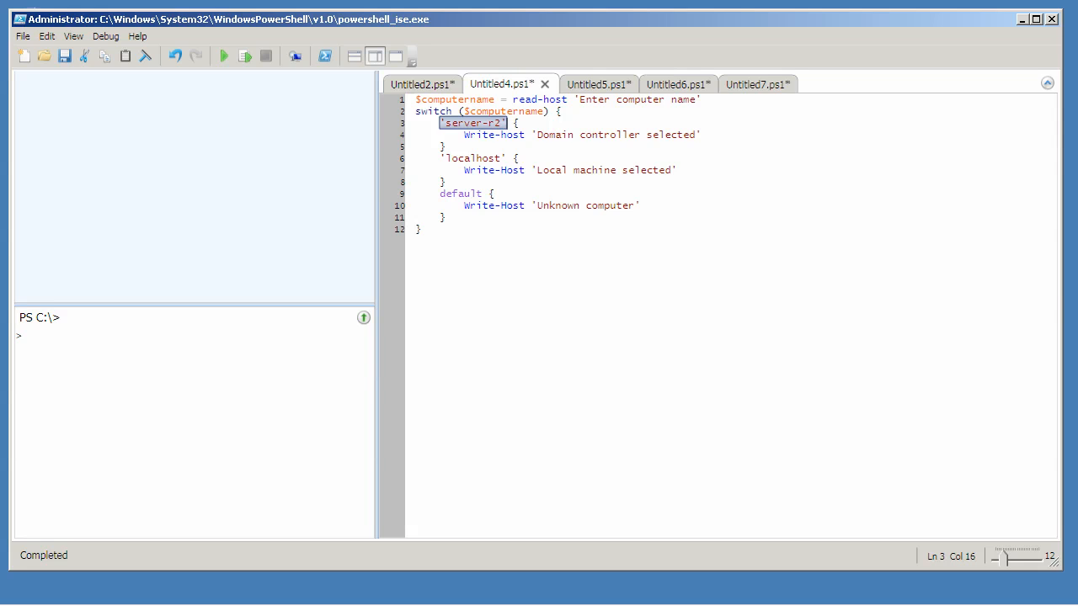
double_click(471, 158)
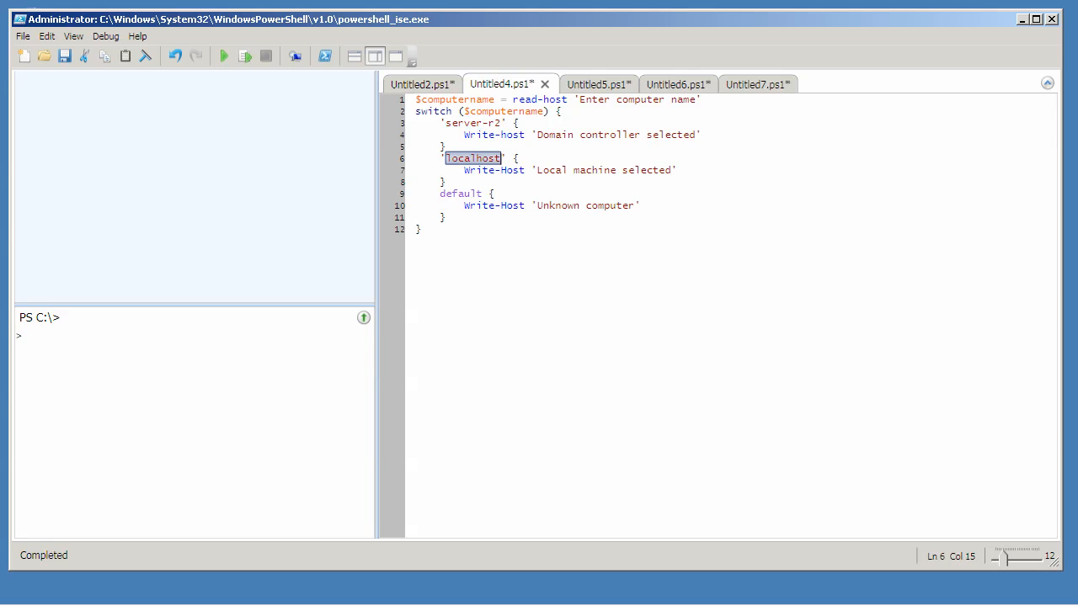
double_click(460, 192)
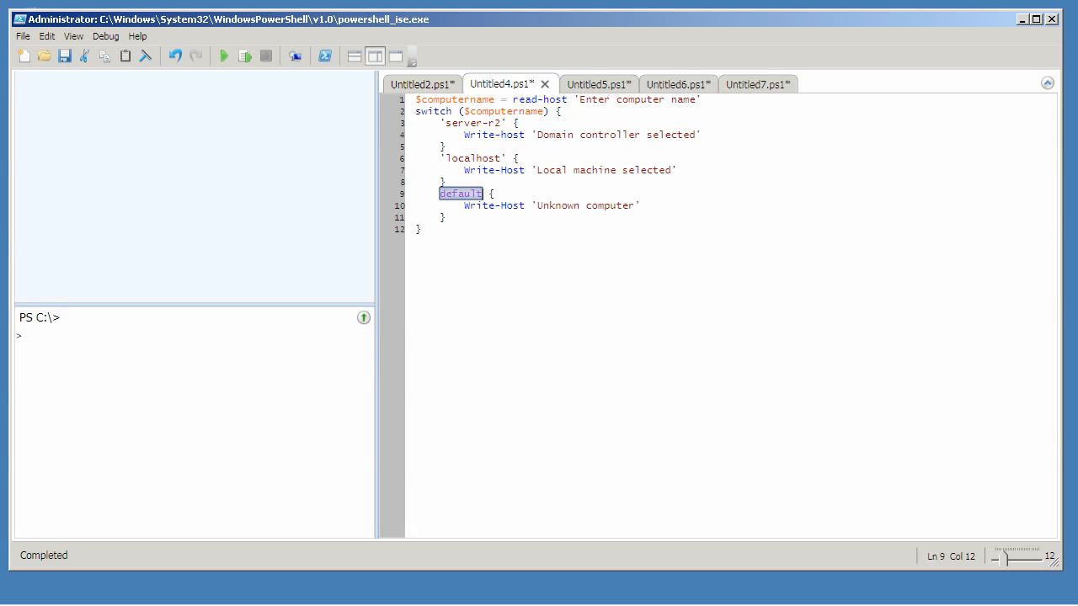
Switch to the wildcard script and highlight -wildcard, $computername and the 'dc*' condition, adding a line below.
click(590, 84)
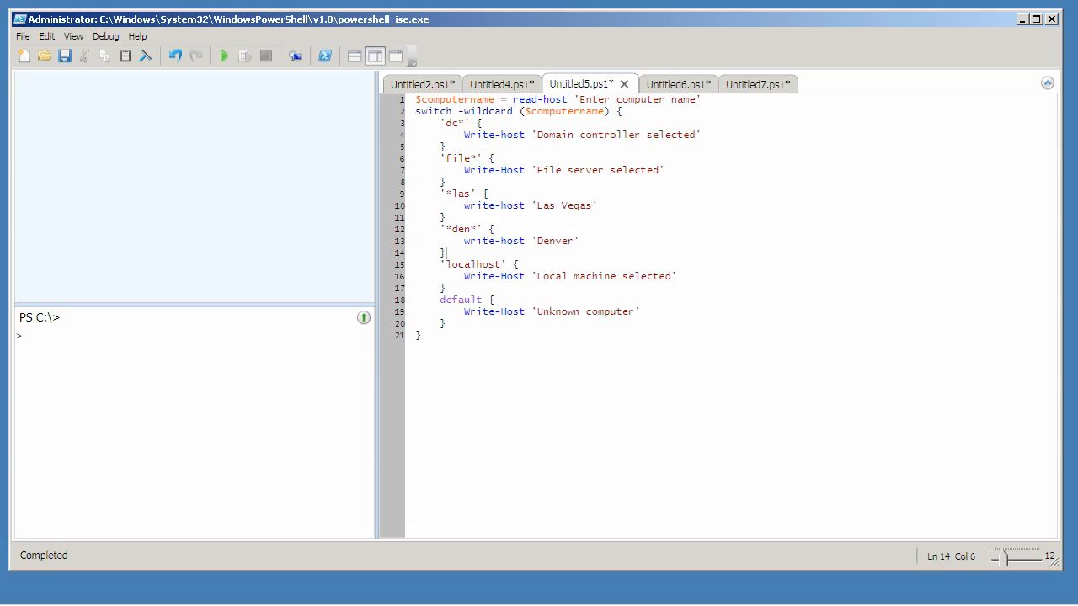
double_click(485, 111)
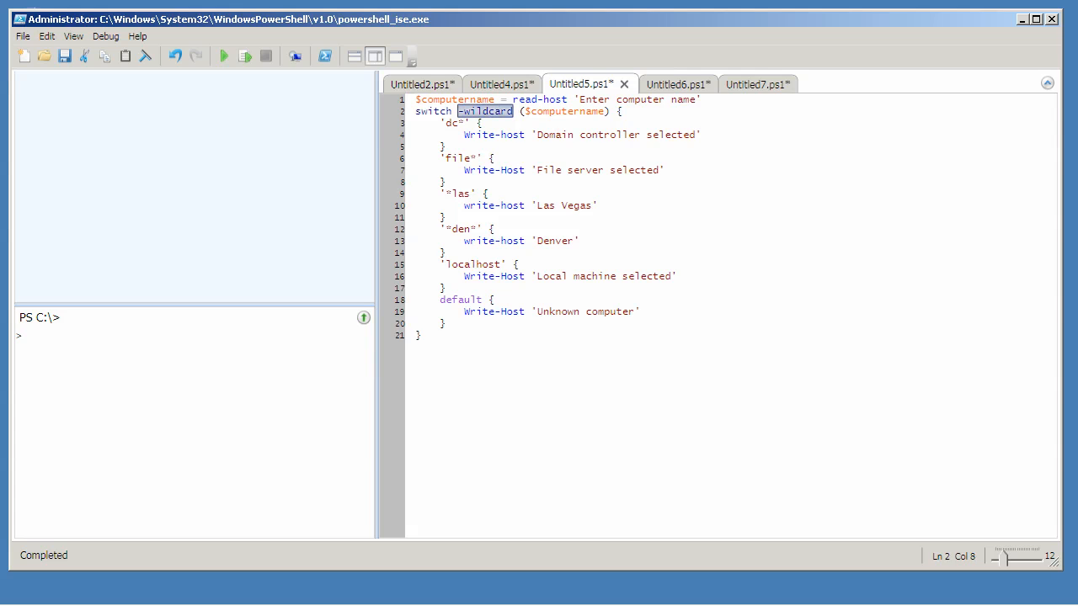
double_click(566, 111)
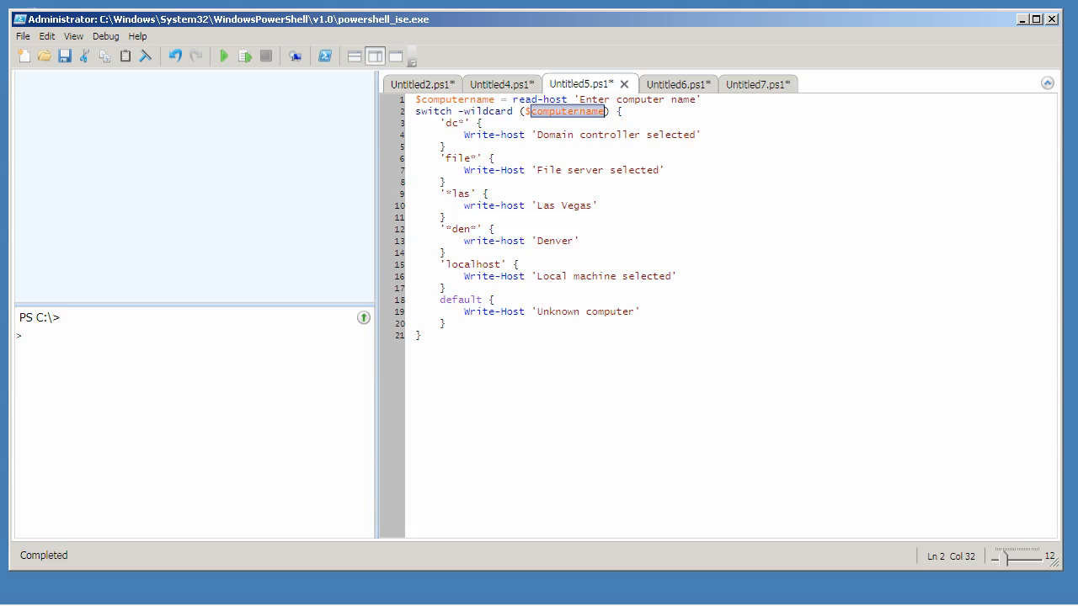
double_click(455, 121)
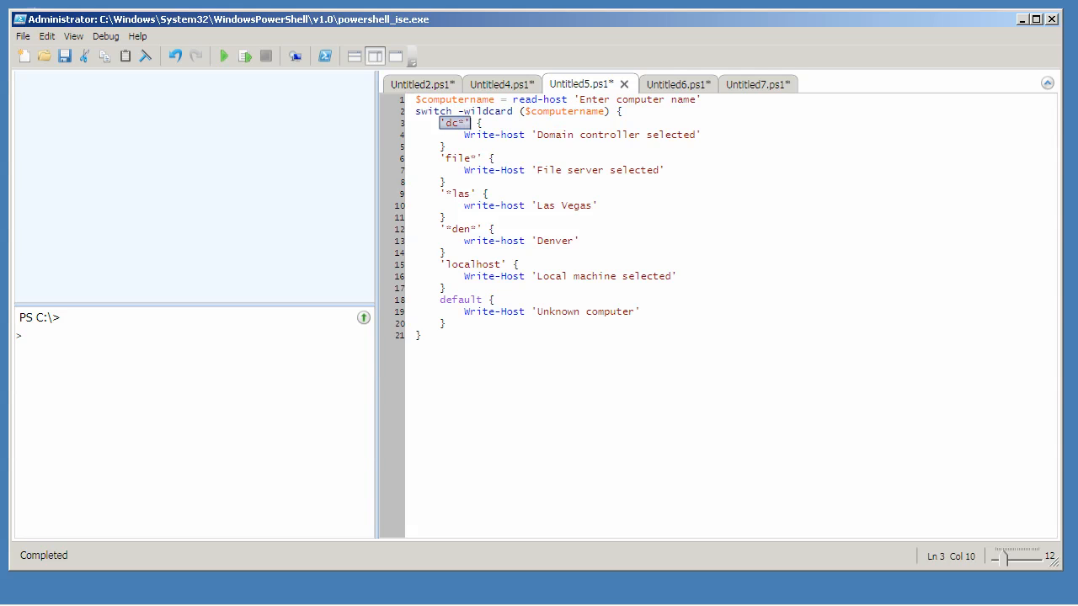
click(472, 158)
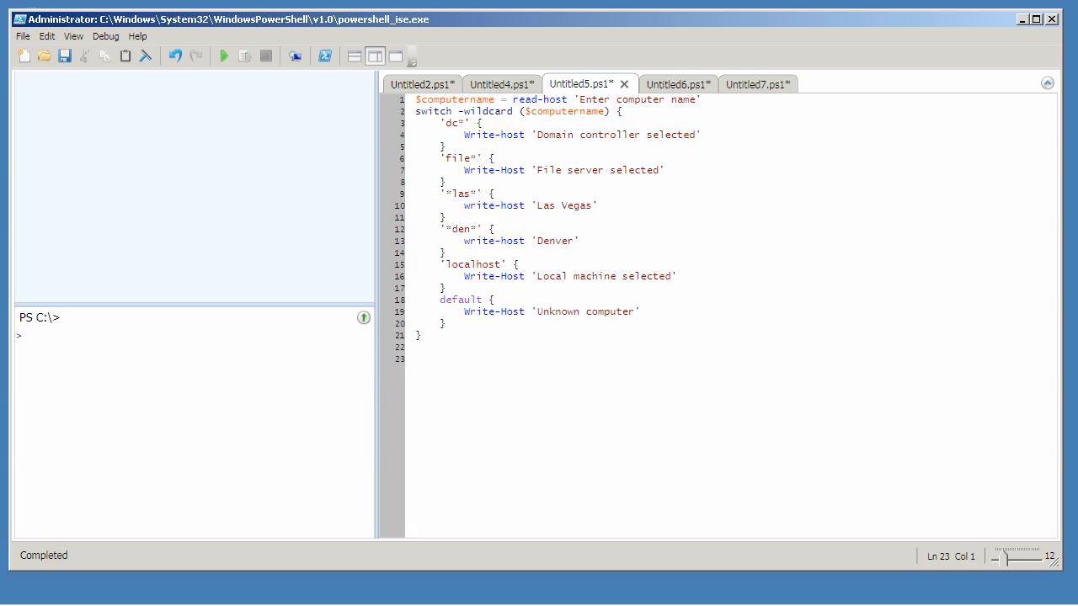
Enter the test name dclasden on the new line beneath the script.
text(dclasden)
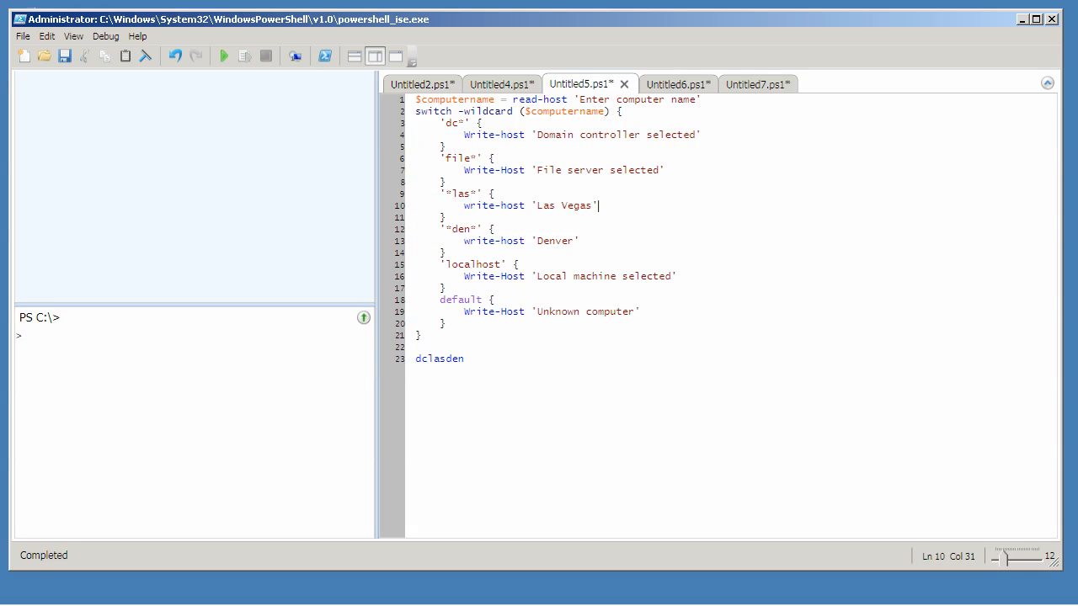
Add break after the Las Vegas and Denver write-host lines, then highlight the Denver through default blocks.
text(break)
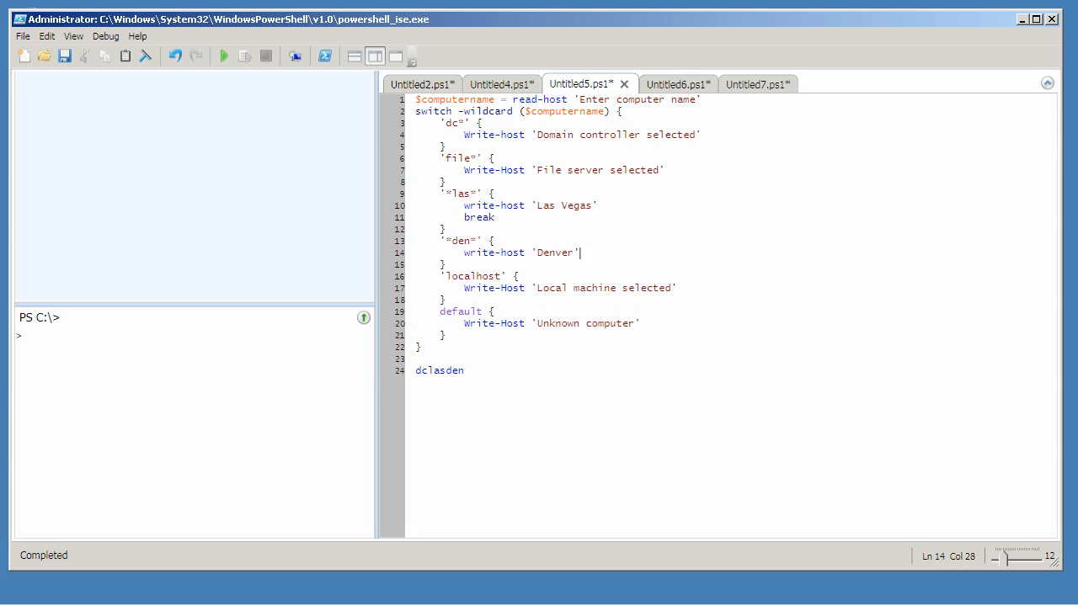
text(break)
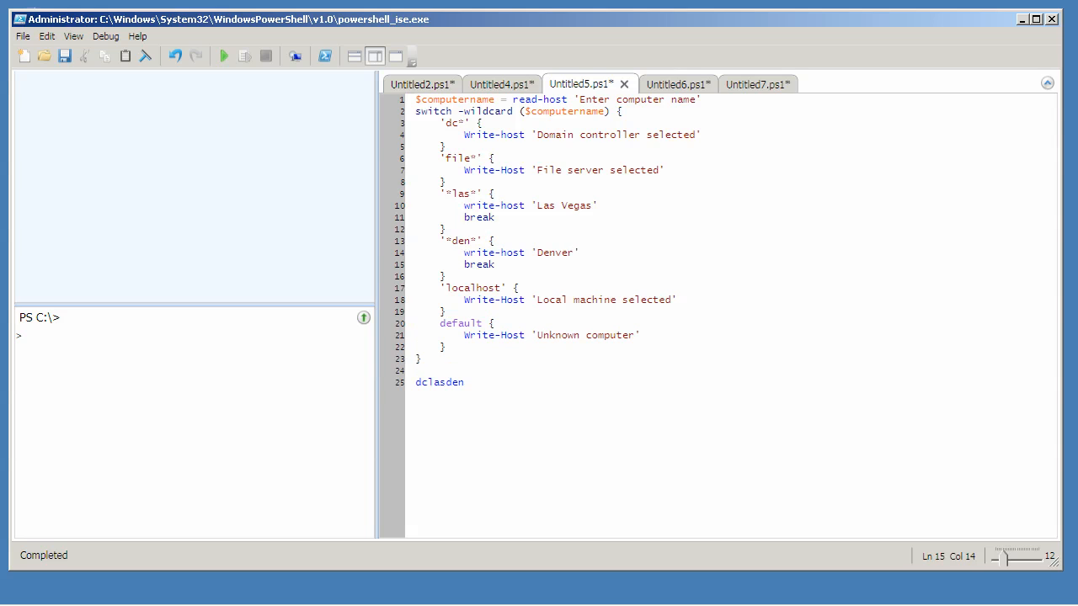
click(496, 265)
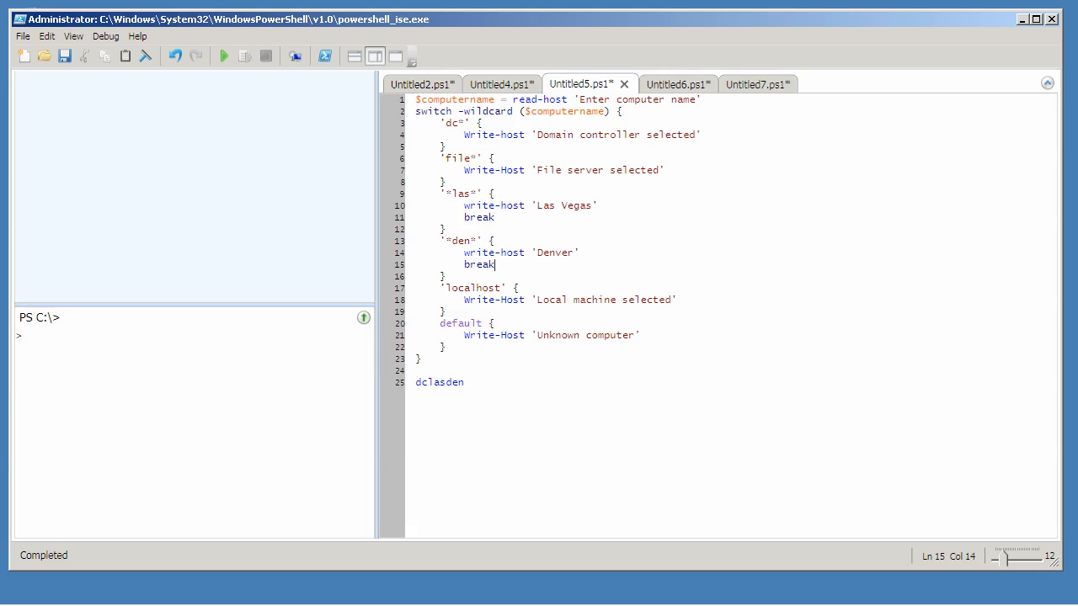
mouse_move(412, 143)
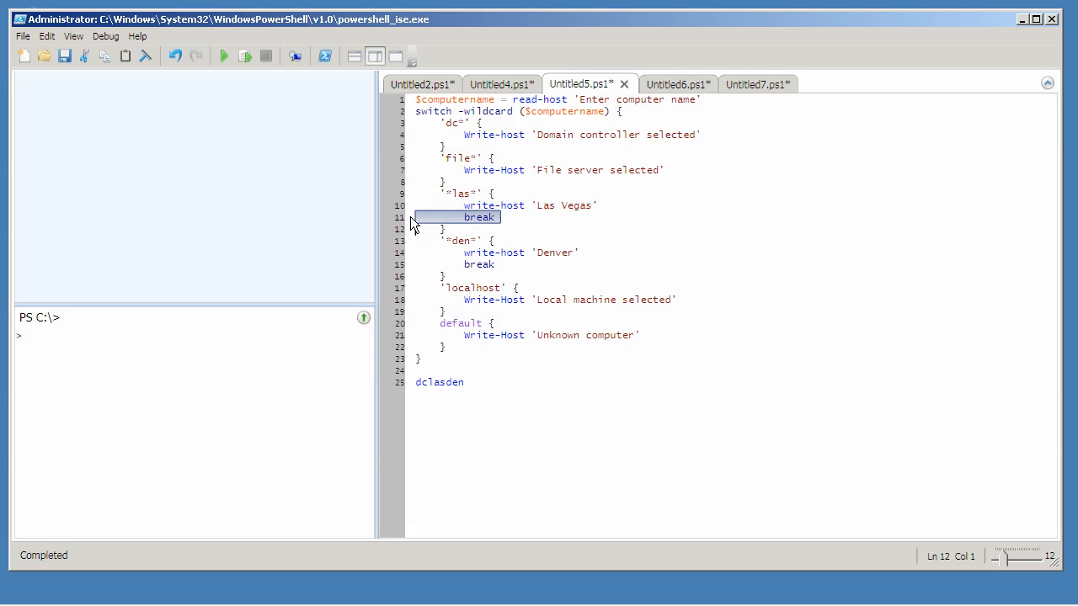
drag(411, 222, 411, 324)
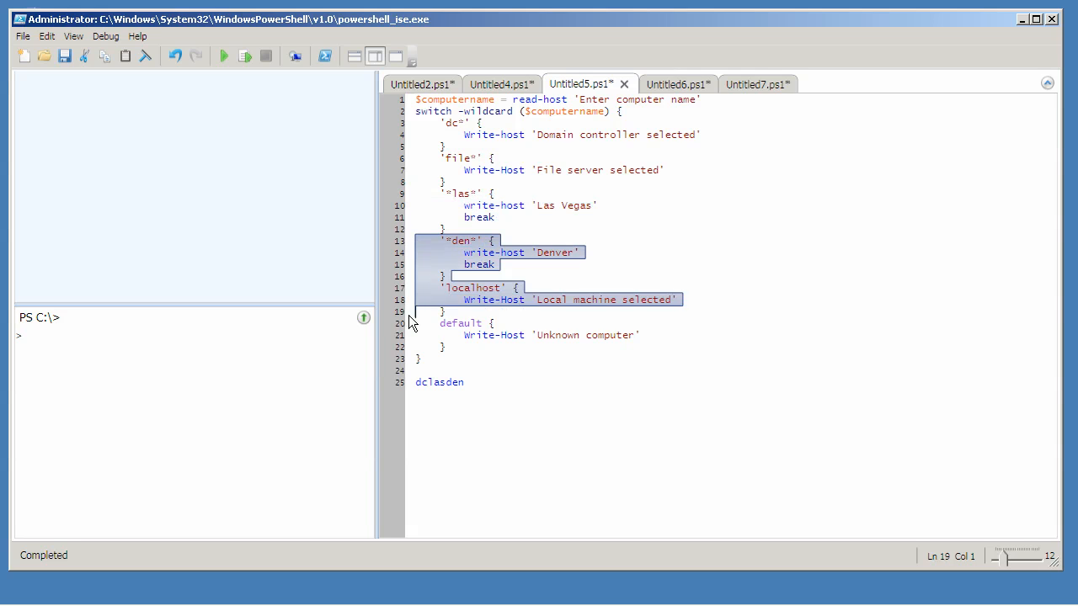
drag(413, 312, 418, 357)
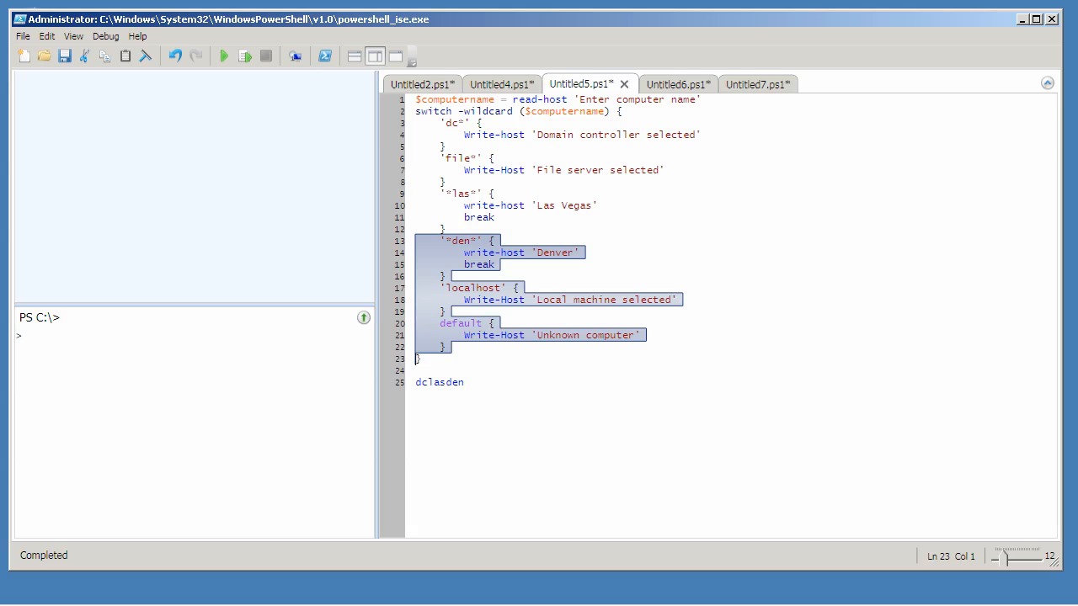